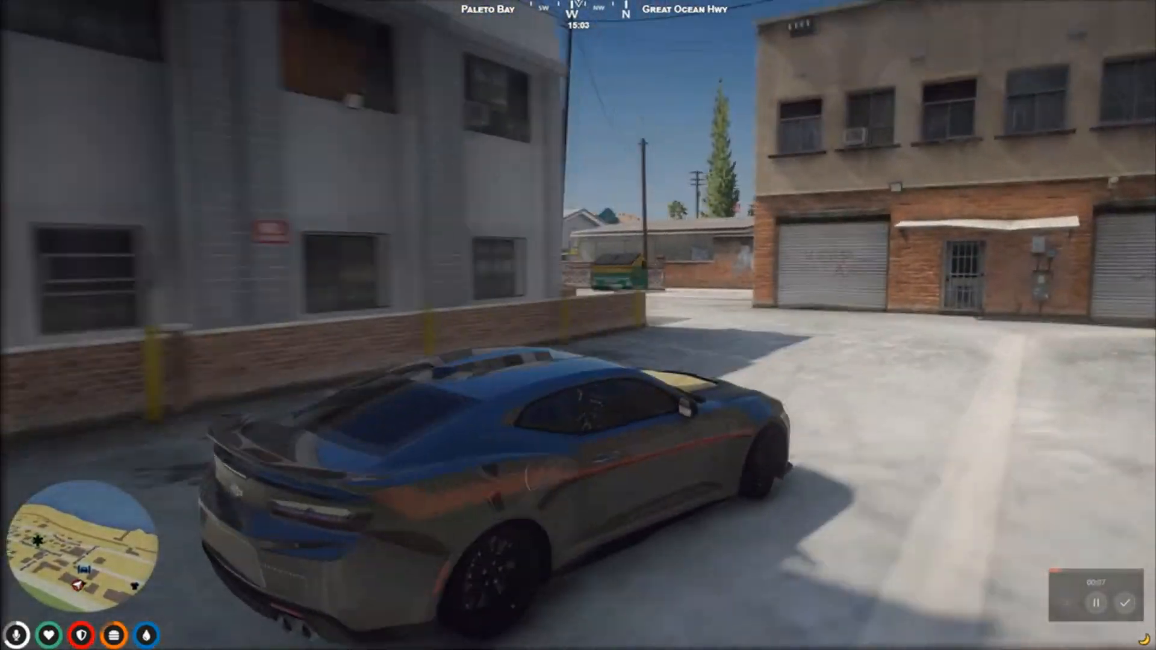
key("w")
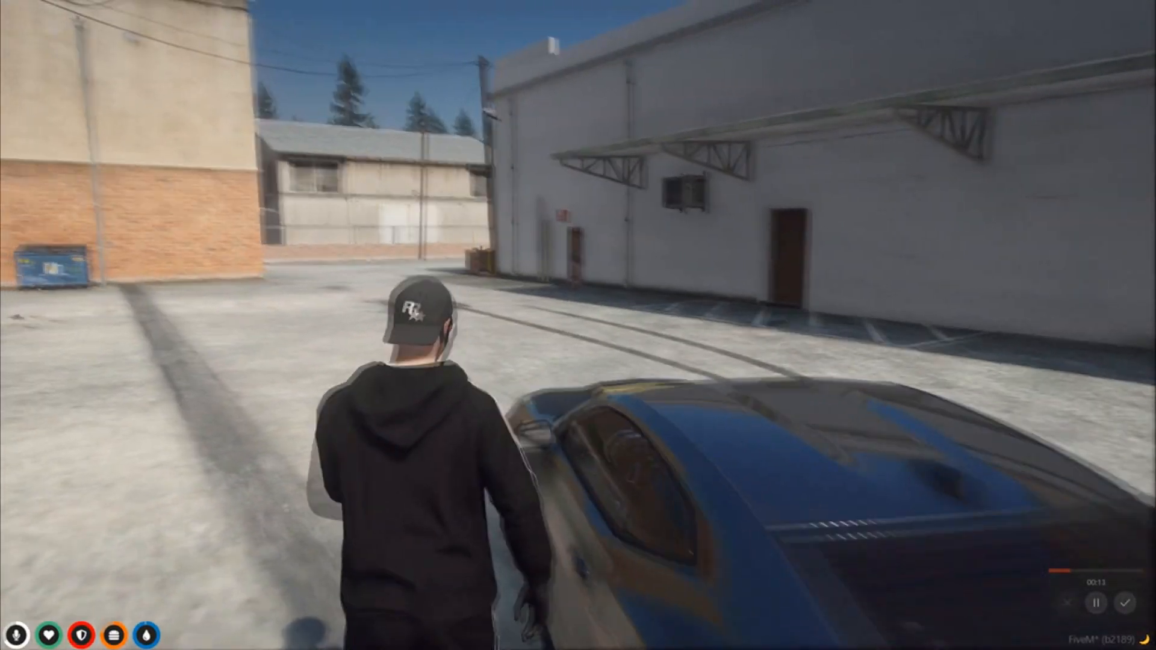
key("w")
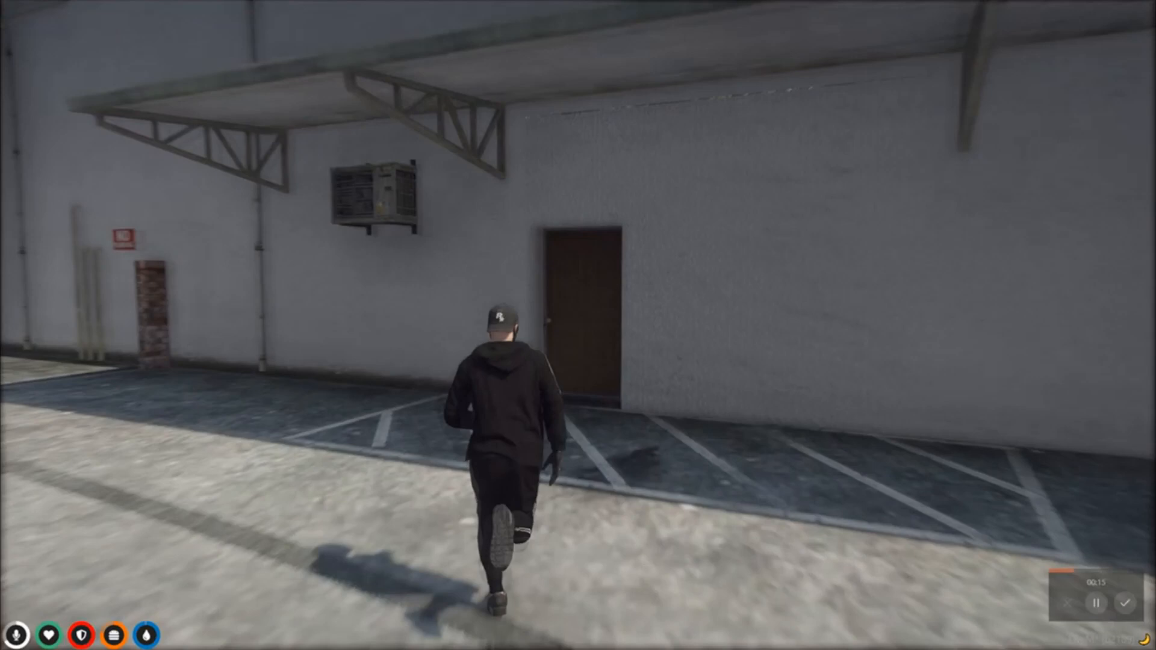
key("w")
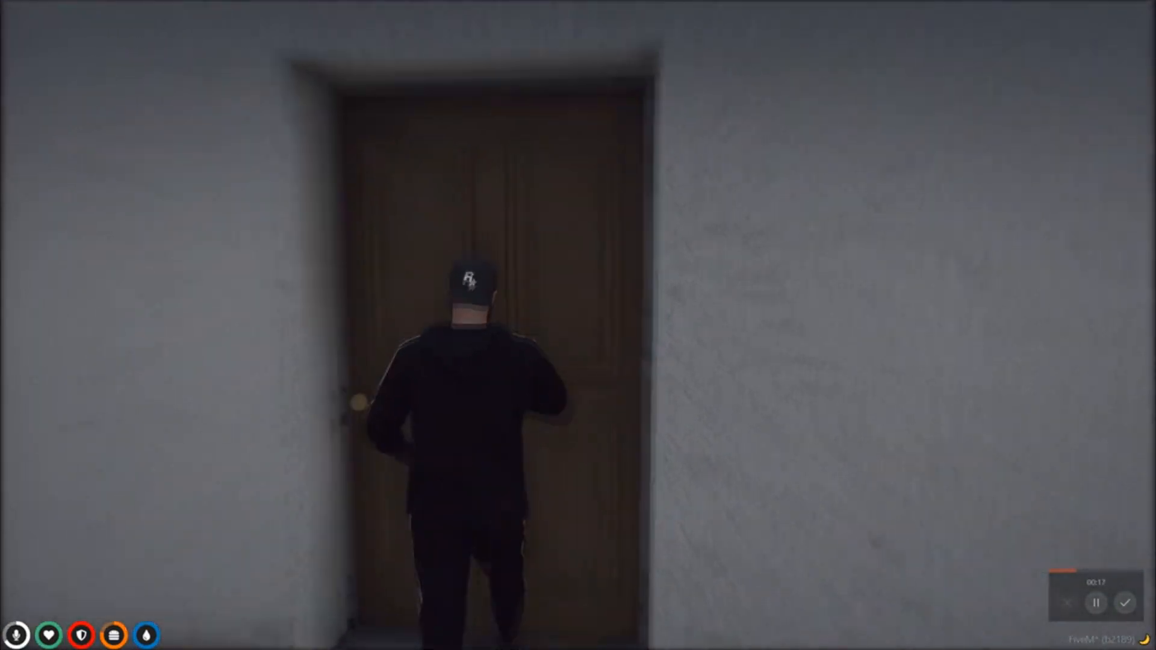
key("w")
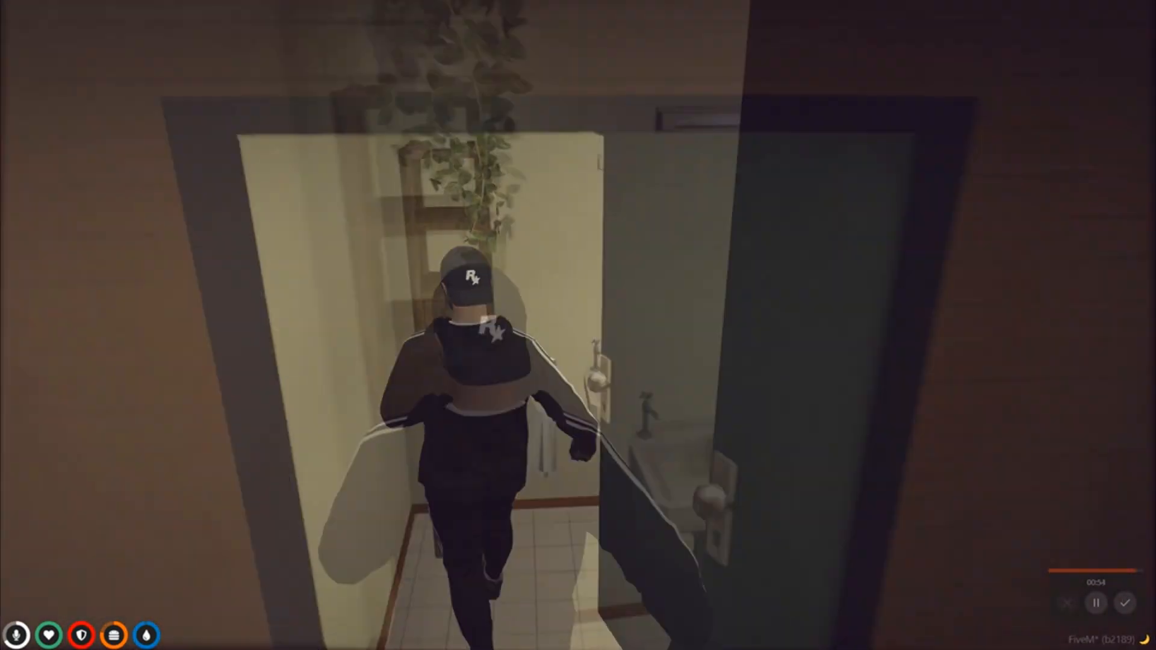
mouse_move(578, 325)
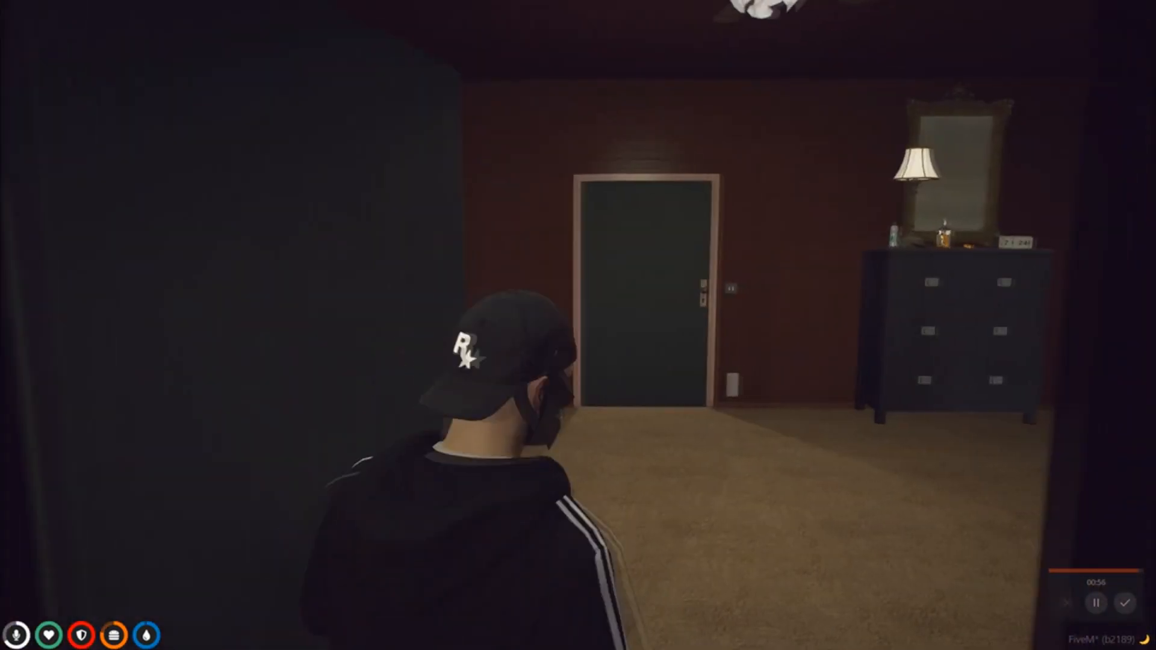